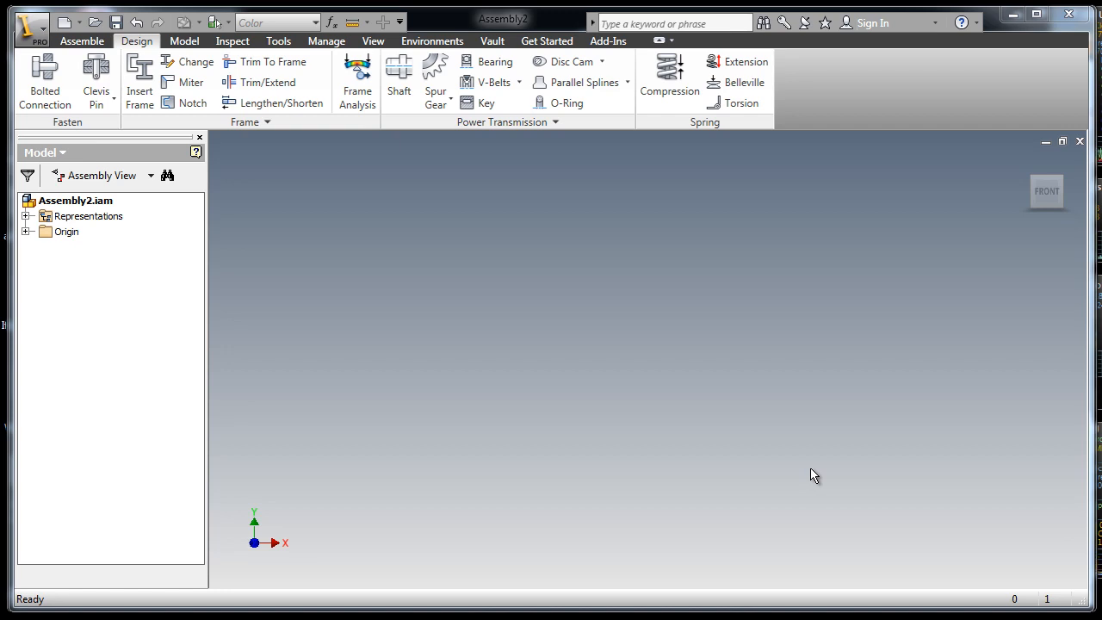
pyautogui.moveTo(397, 242)
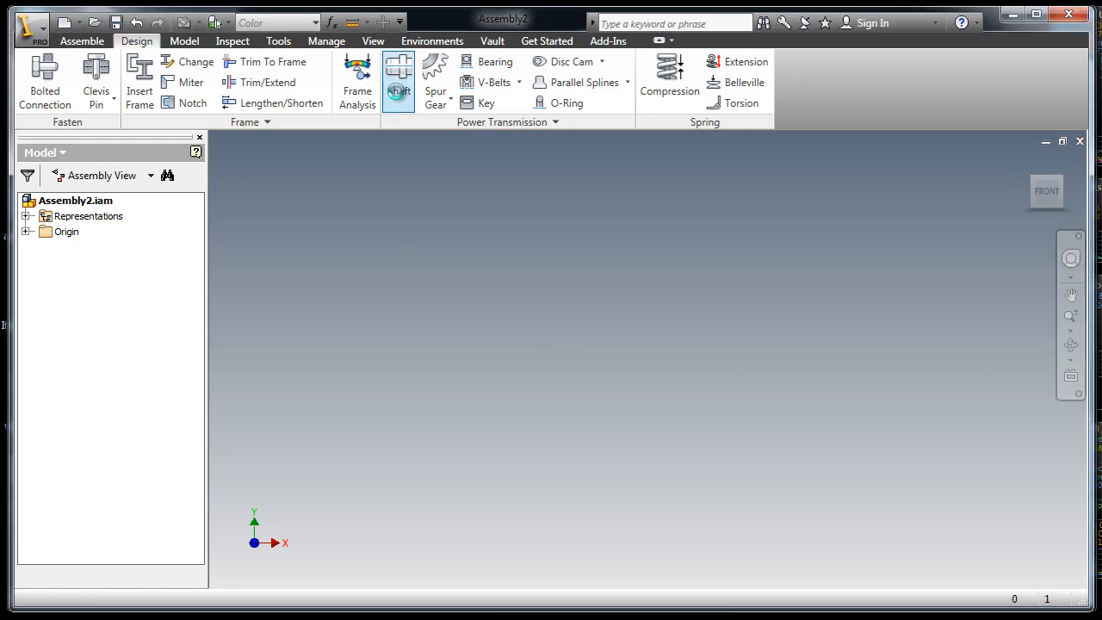
# Launch Shaft from the Power Transmission panel and move the generator dialog aside
pyautogui.click(399, 77)
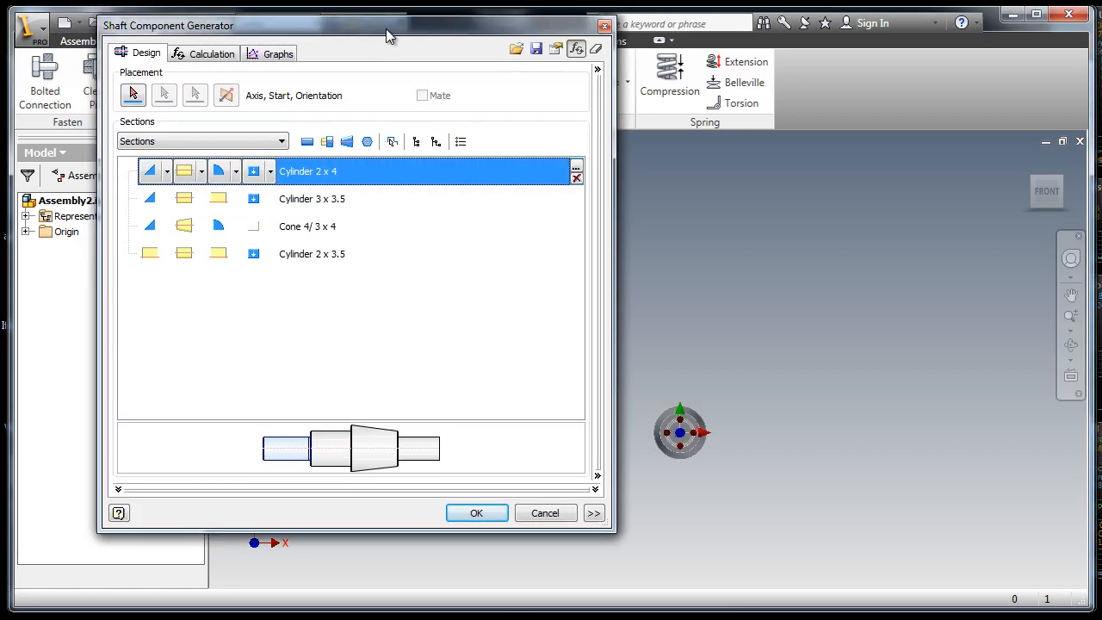
pyautogui.moveTo(387, 36); pyautogui.dragTo(412, 43)
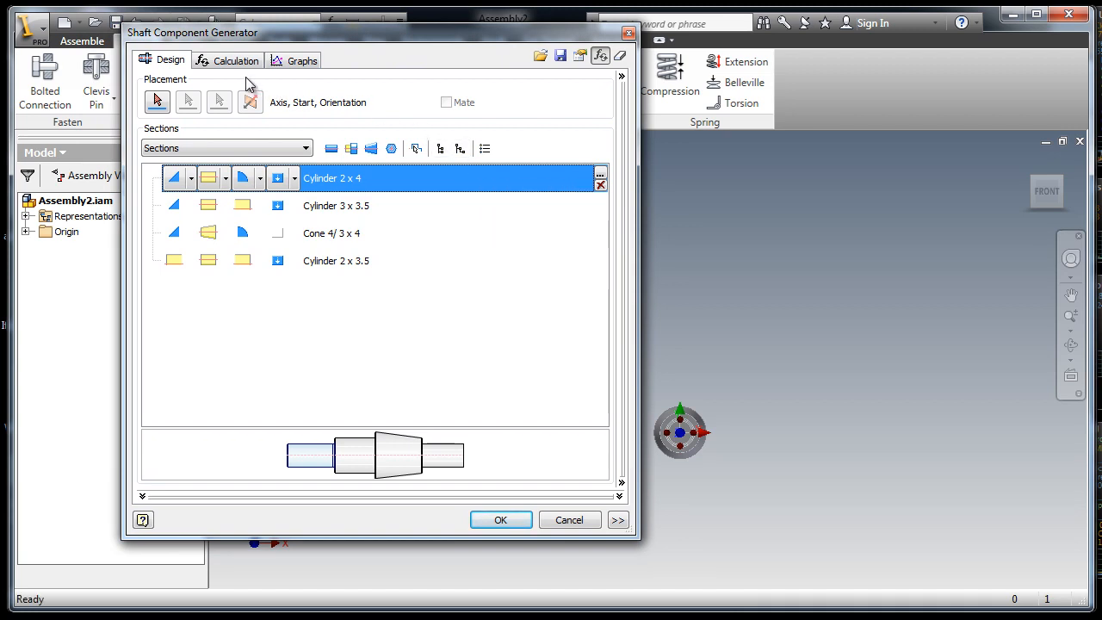
# Calculate the shaft's stresses and deflection, review the results, then cancel the generator
pyautogui.click(237, 60)
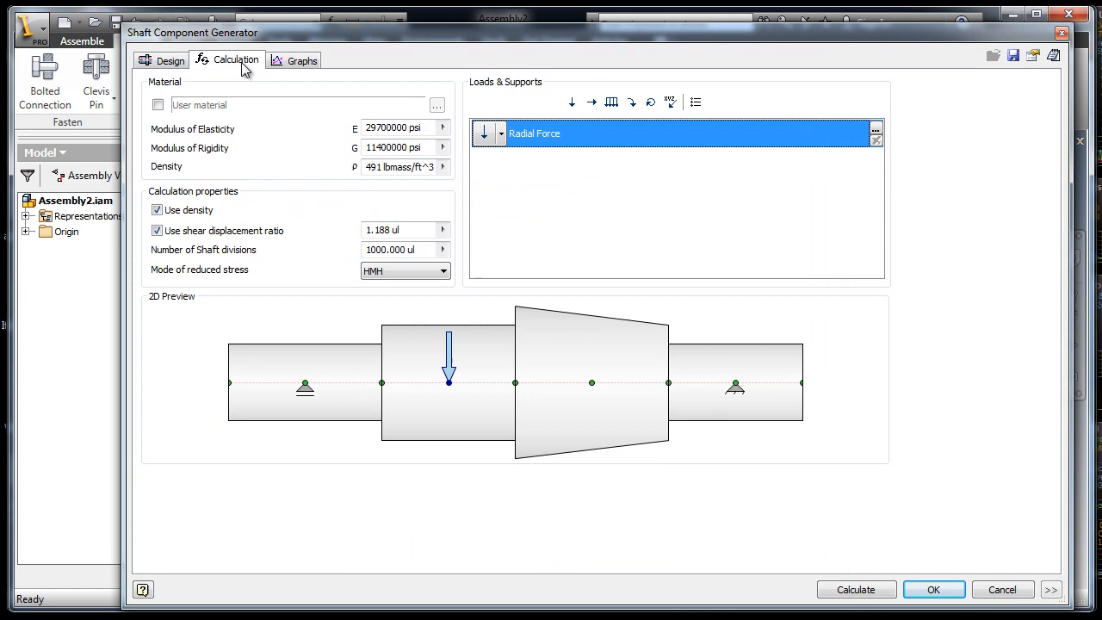
pyautogui.click(856, 589)
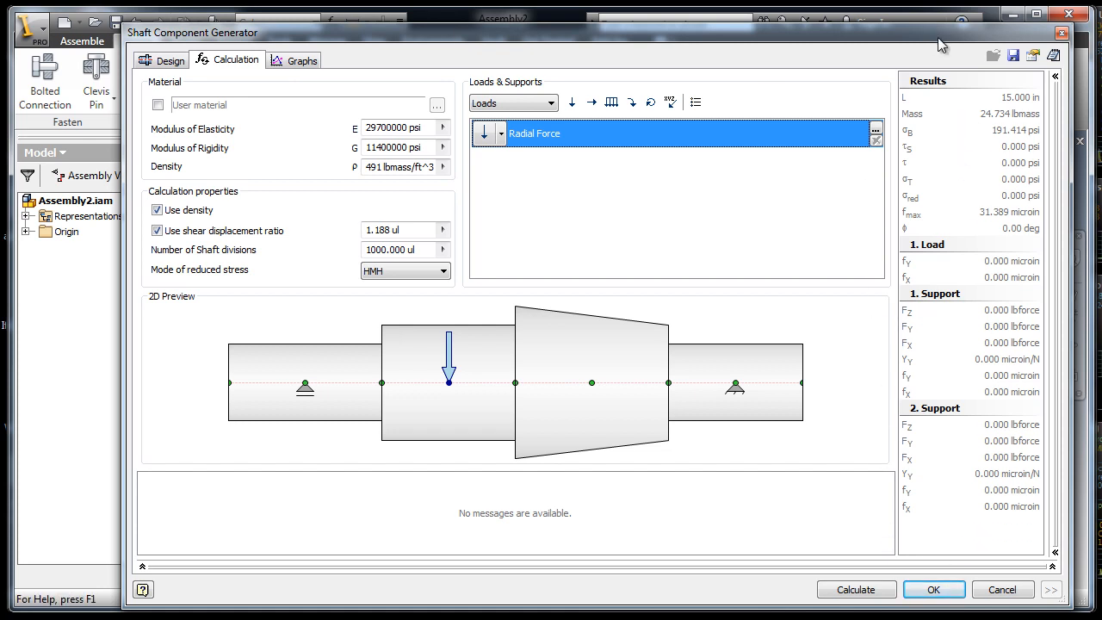
pyautogui.click(1002, 589)
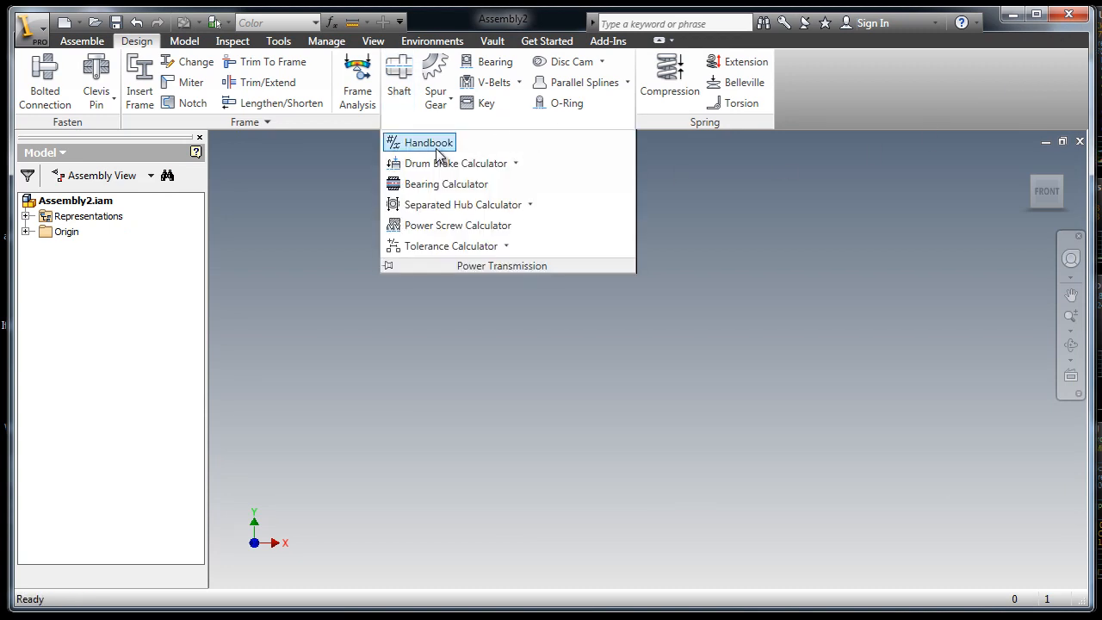
pyautogui.moveTo(431, 147)
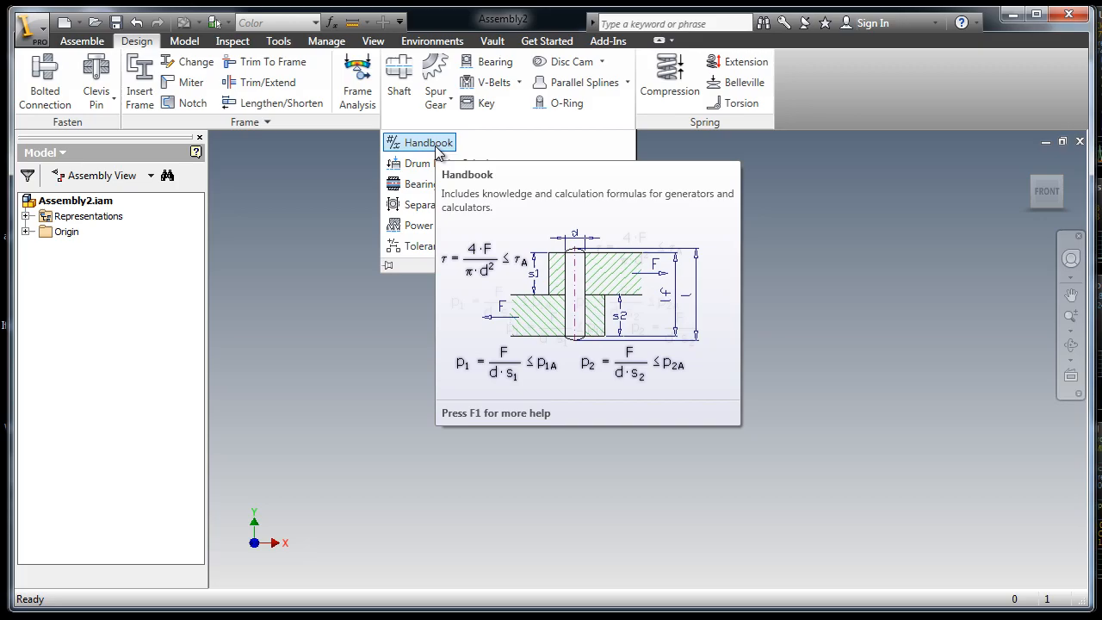
# Launch Handbook from the Power Transmission drop-down, opening WikiHelp in the browser
pyautogui.click(424, 142)
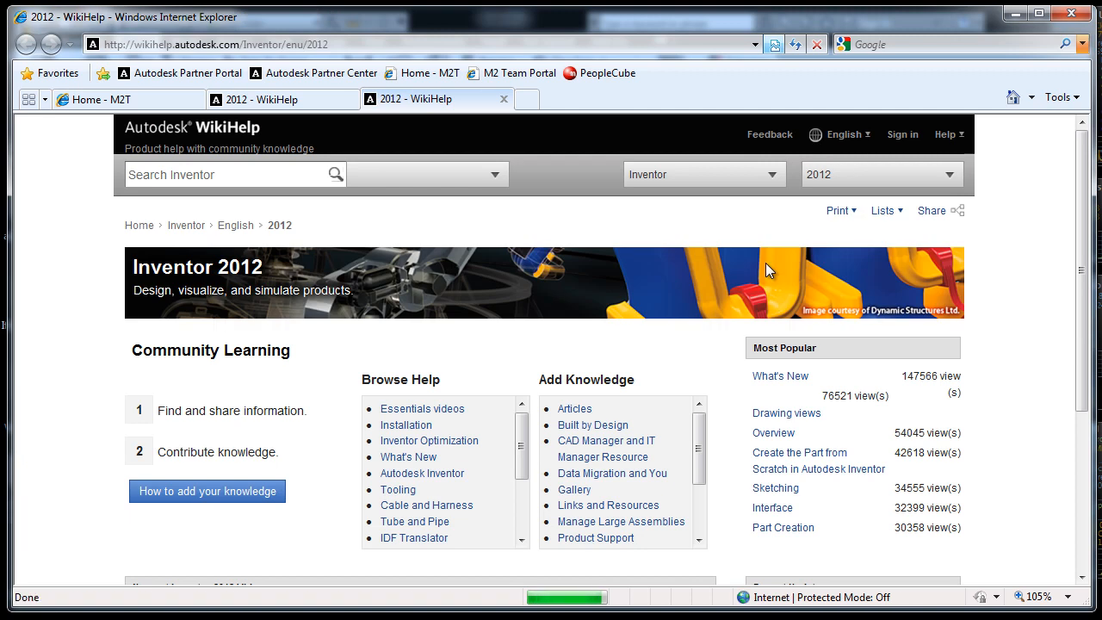
pyautogui.moveTo(689, 248)
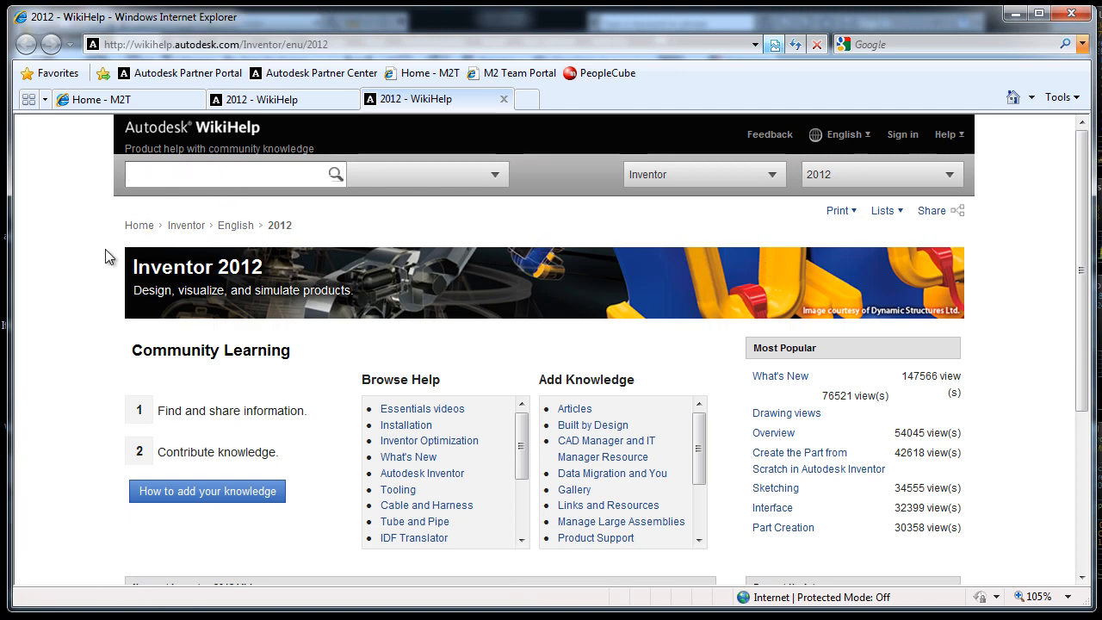
pyautogui.moveTo(103, 262)
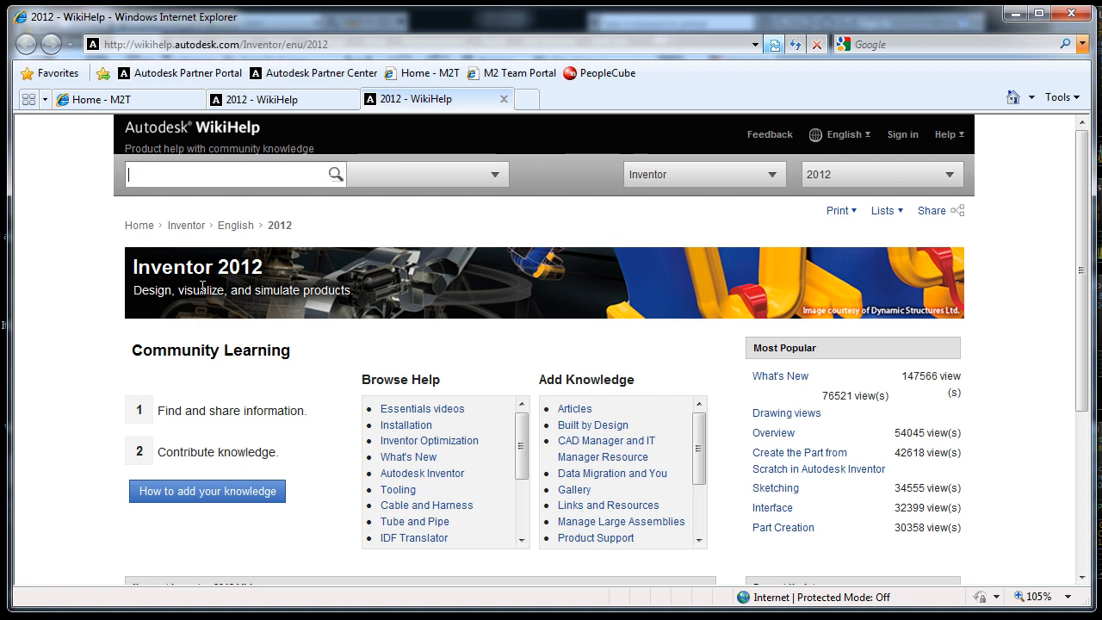
pyautogui.moveTo(422, 473)
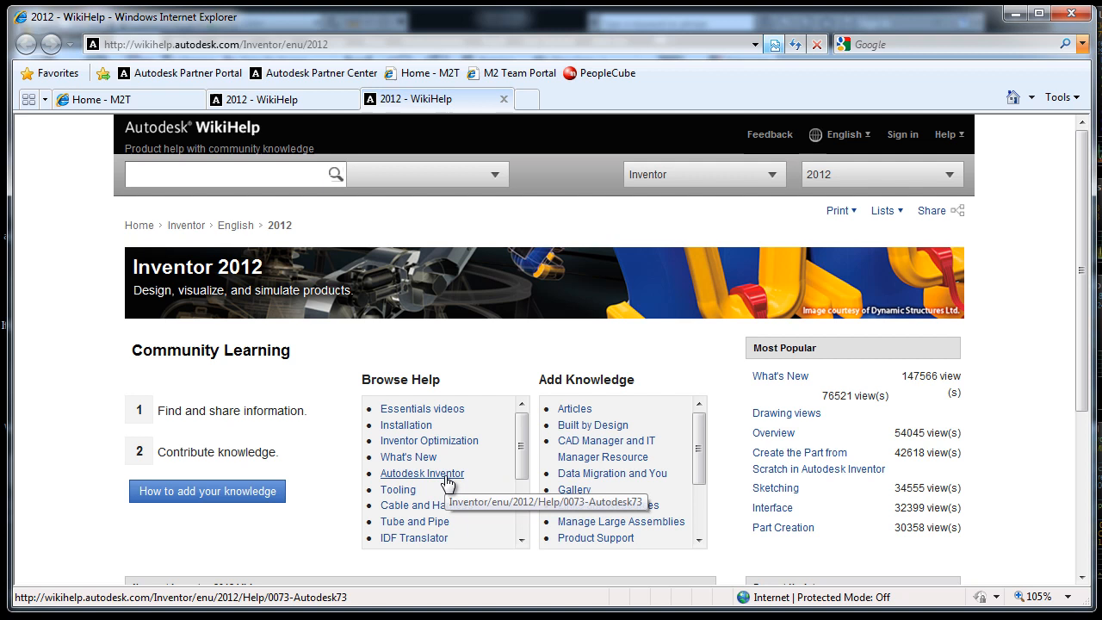
# Open Autodesk Inventor help and expand the Engineer's Handbook and Shaft Generator topics
pyautogui.click(417, 473)
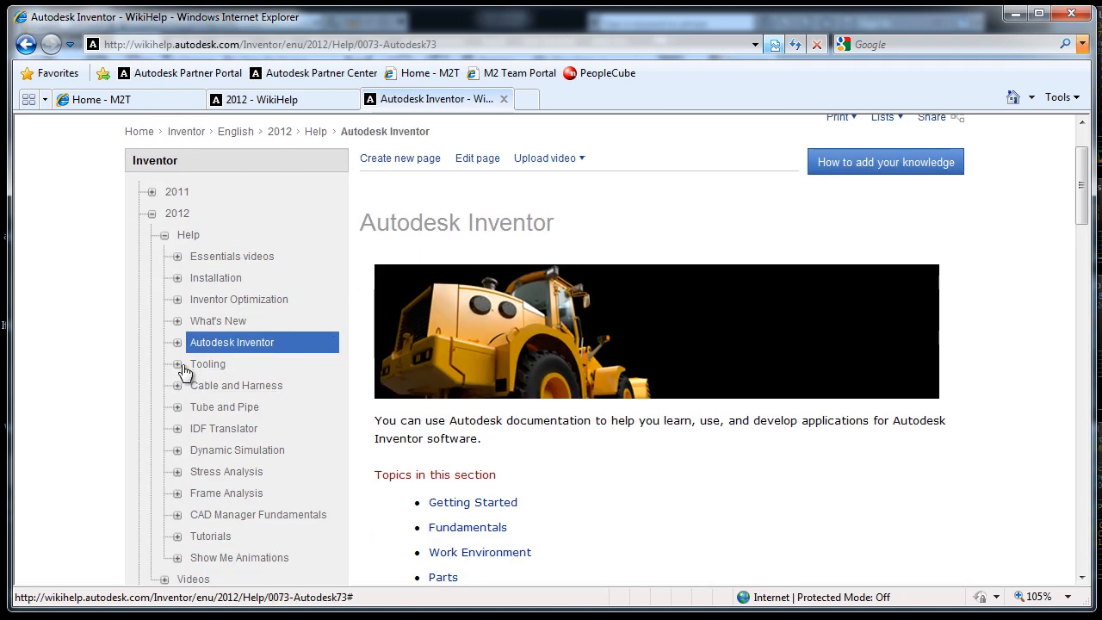
pyautogui.click(175, 342)
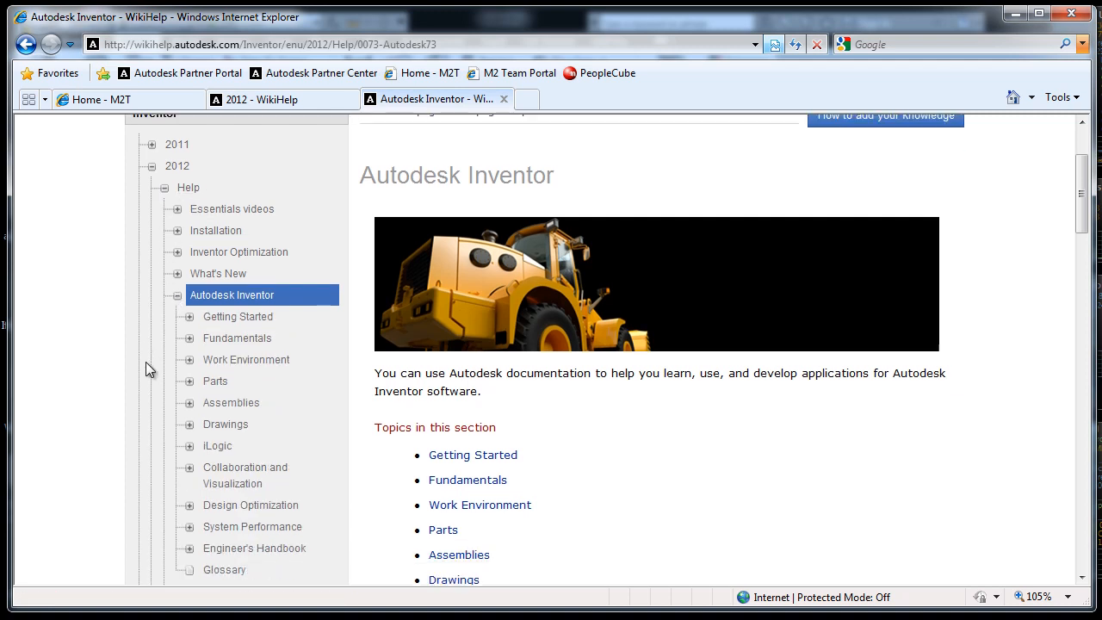
pyautogui.scroll(-3)
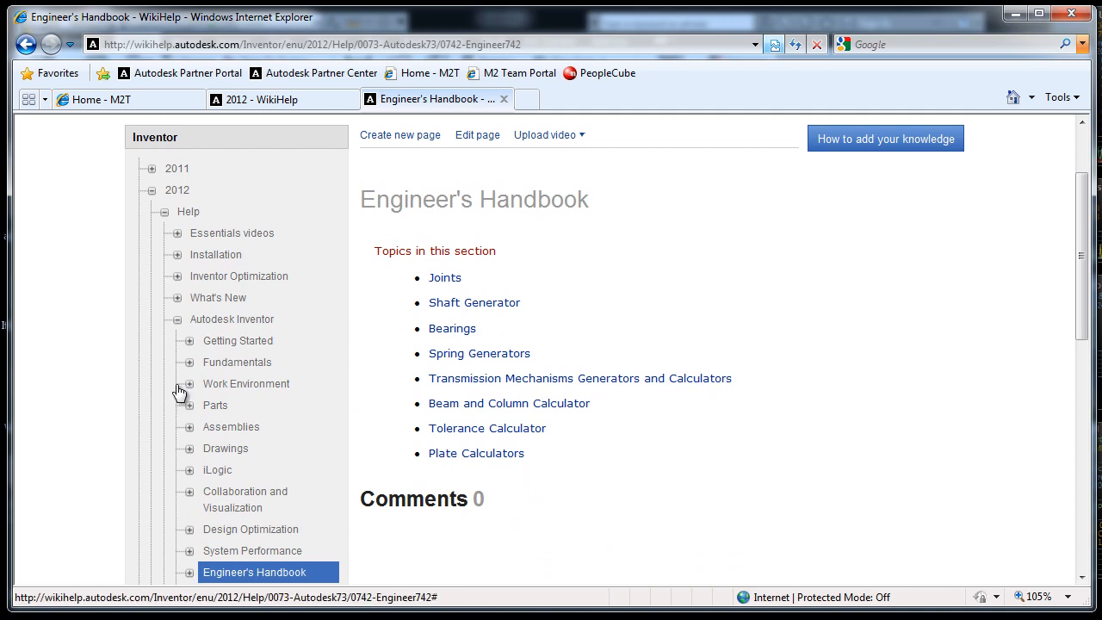
pyautogui.scroll(-3)
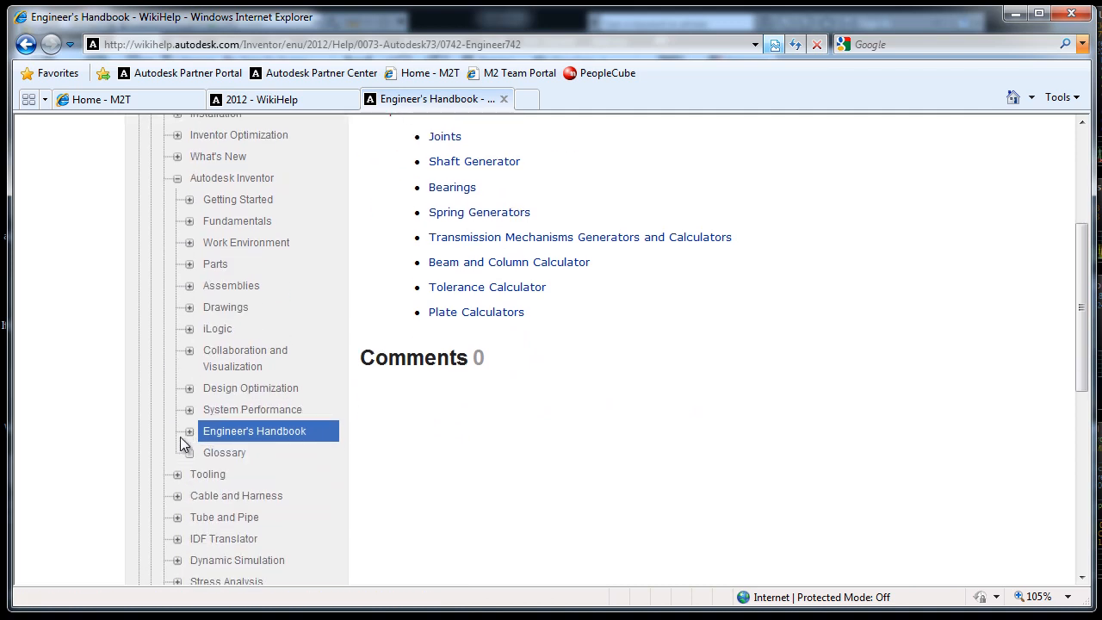
pyautogui.click(189, 431)
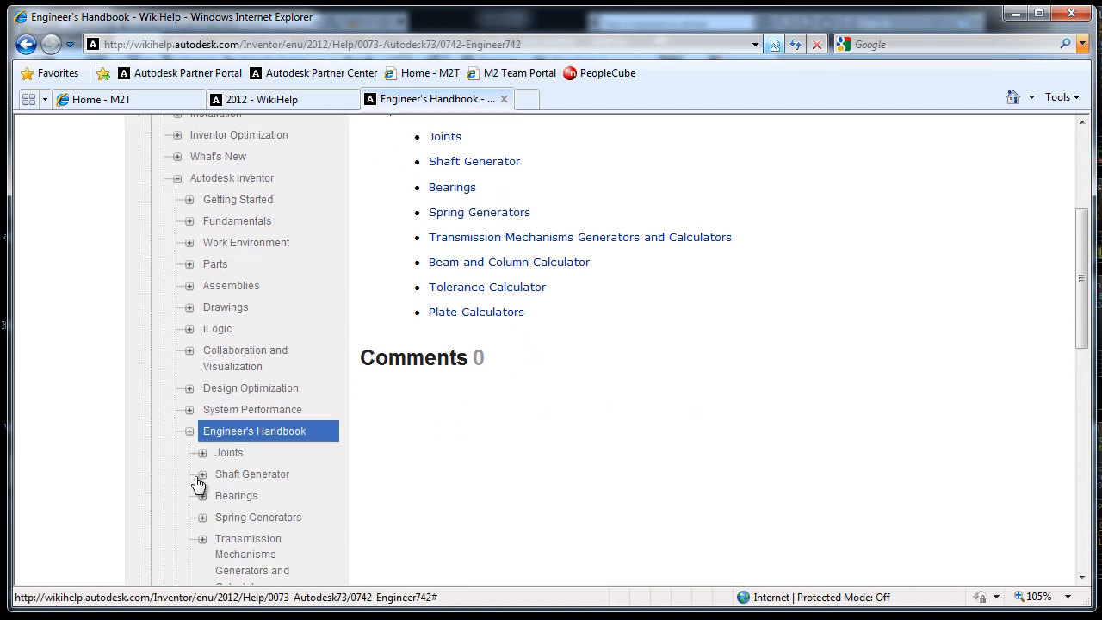
pyautogui.click(202, 475)
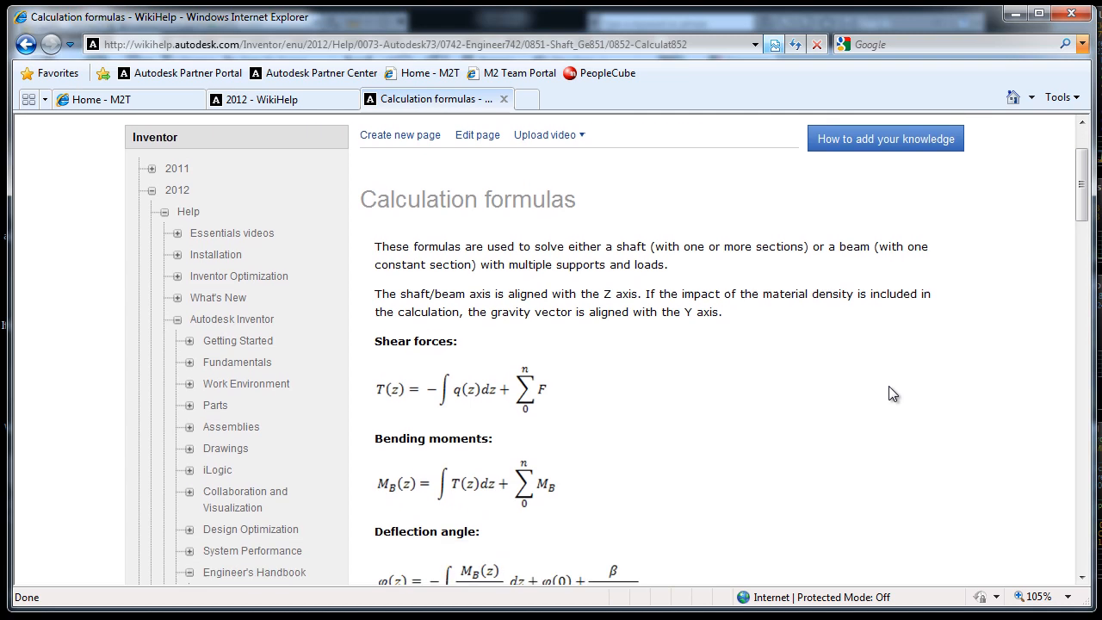
# Scroll through the shaft stress formulas down to the Sample Calculation
pyautogui.scroll(-3)
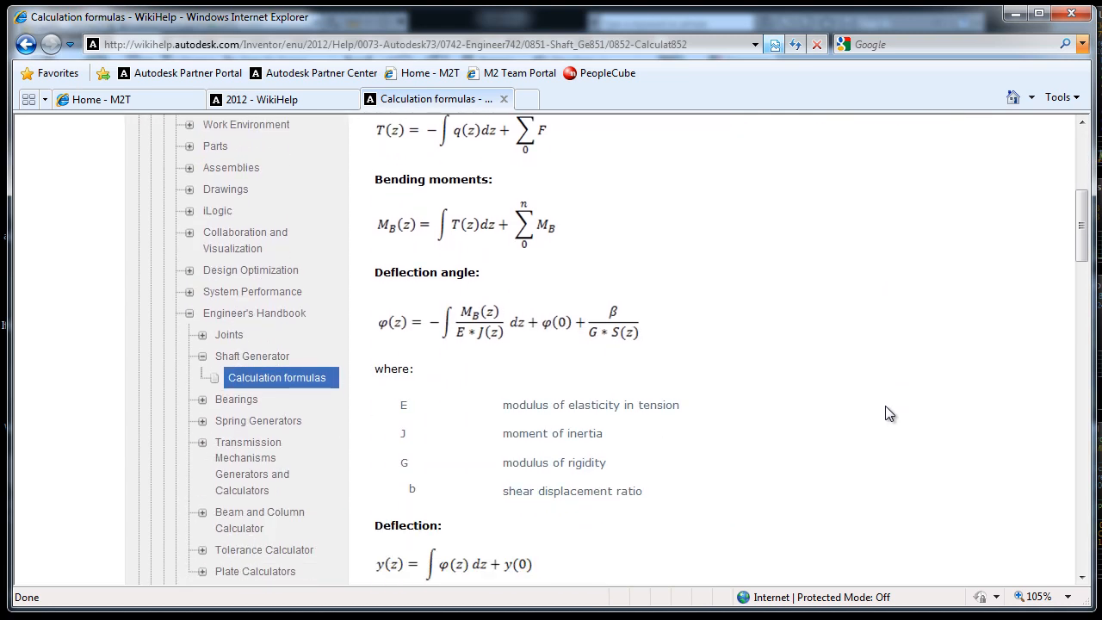
pyautogui.scroll(-3)
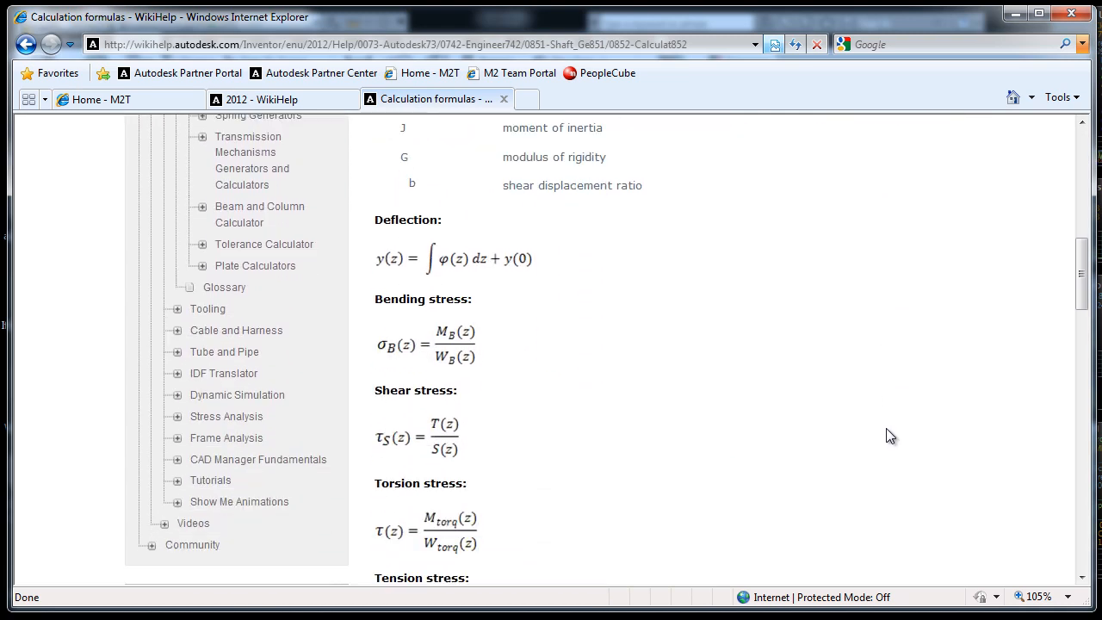
pyautogui.scroll(-3)
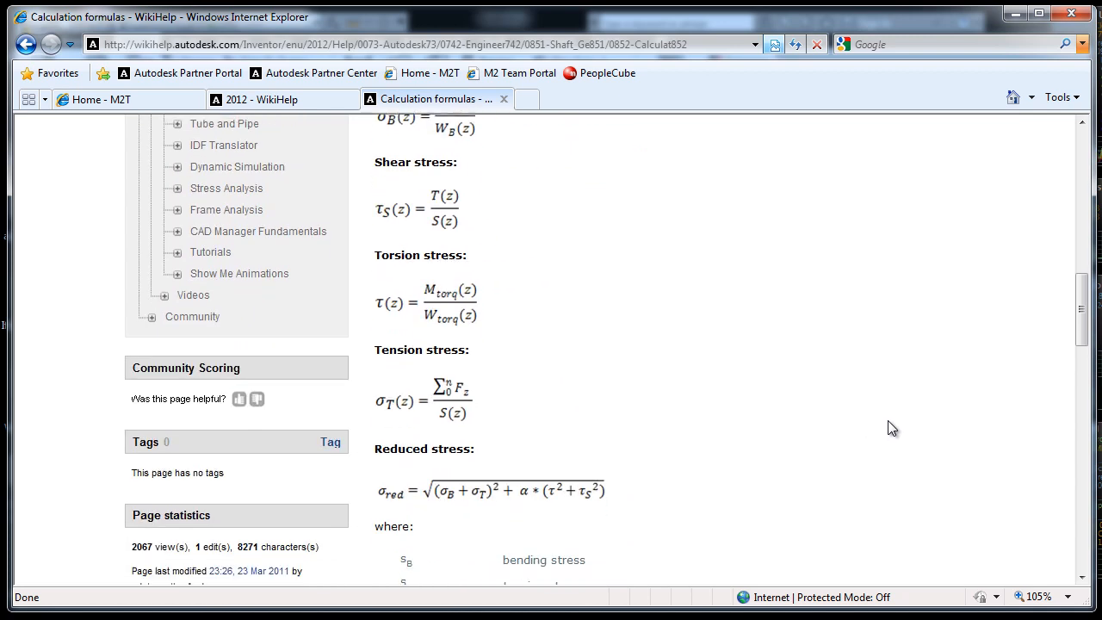
pyautogui.scroll(-3)
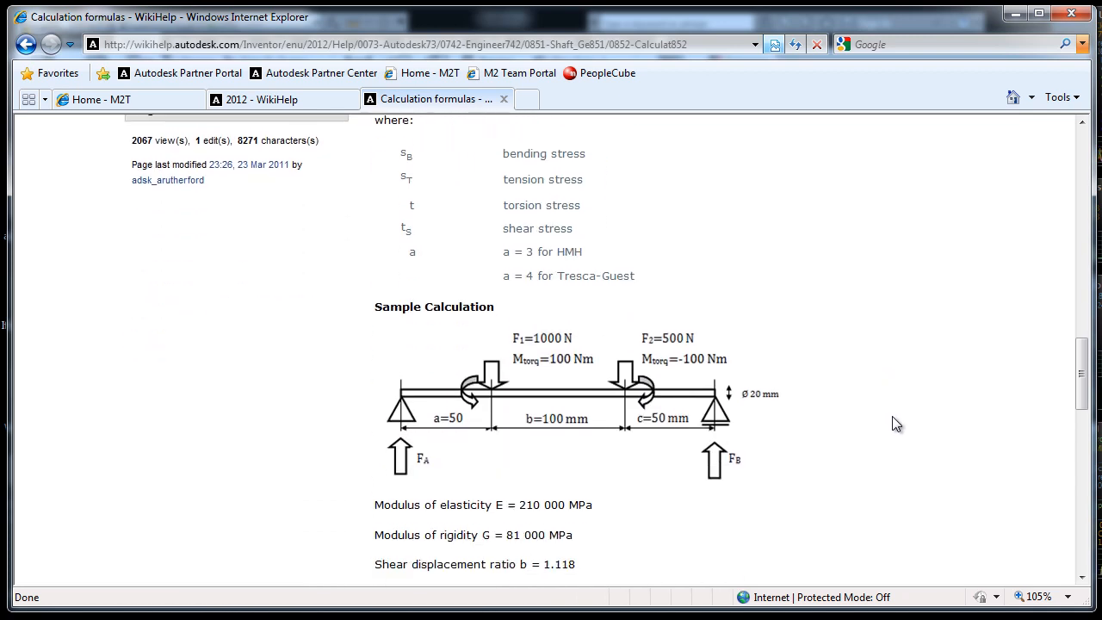
pyautogui.moveTo(429, 378)
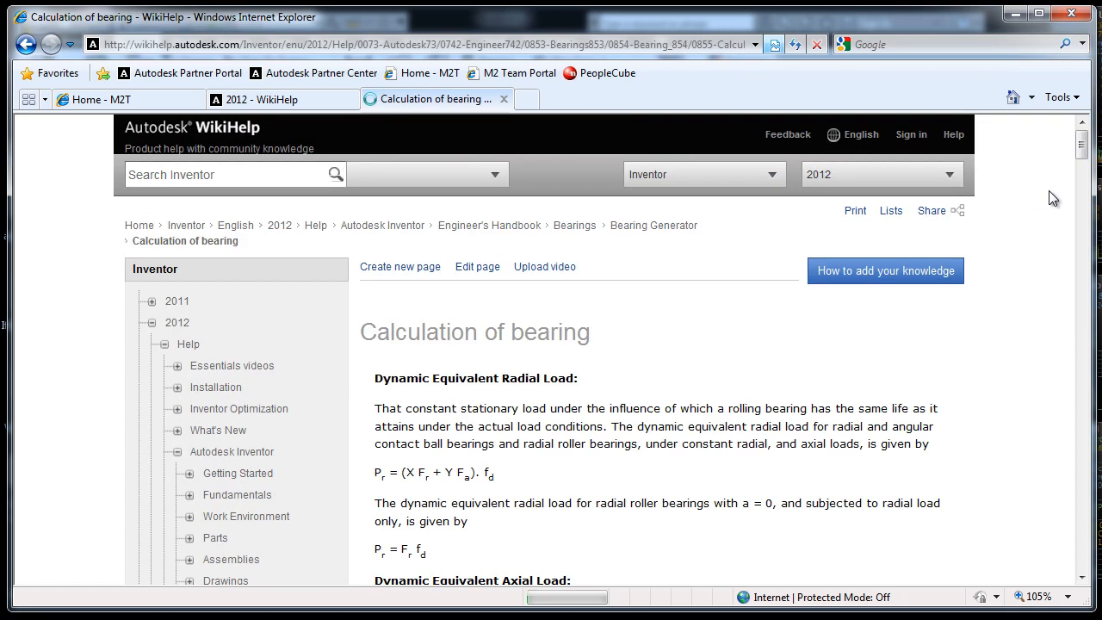
# Scroll through the bearing page's equivalent load and rating life formulas
pyautogui.scroll(-3)
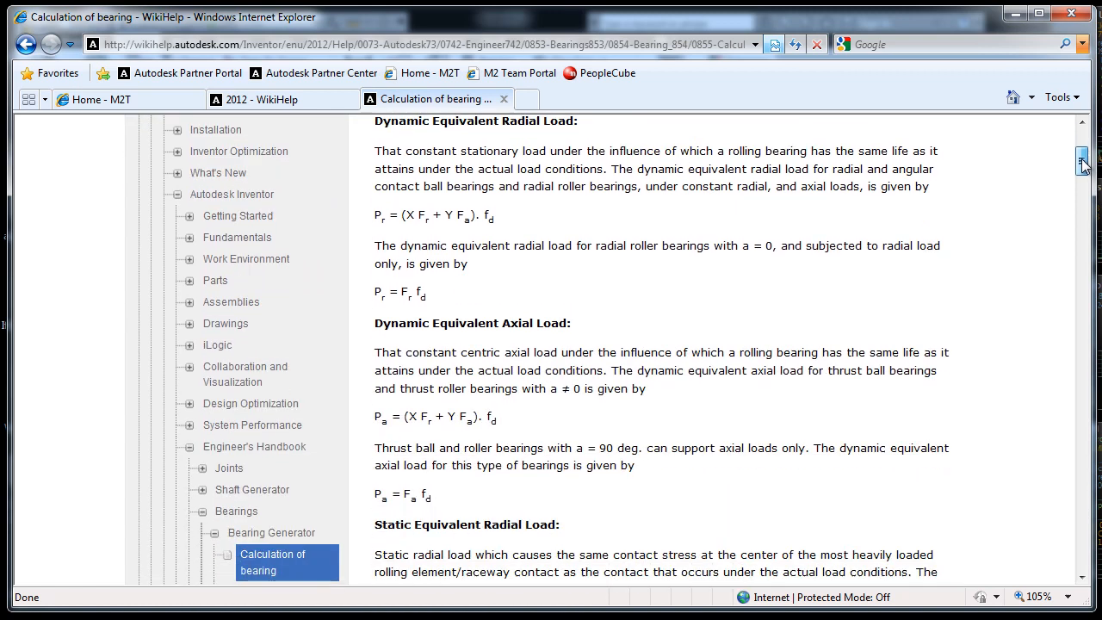
pyautogui.scroll(-3)
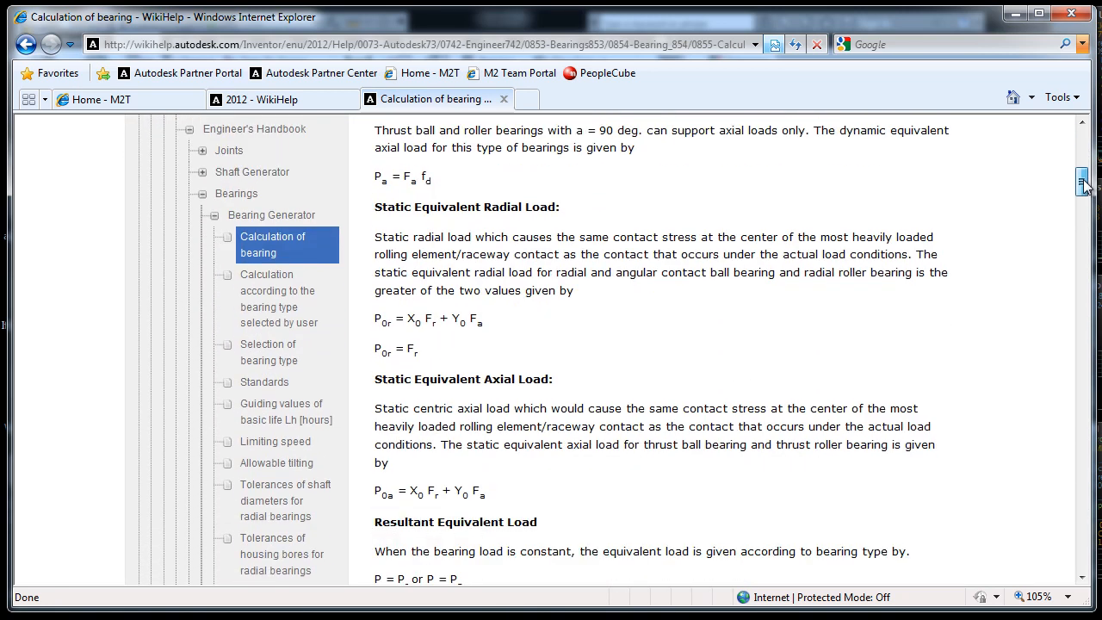
pyautogui.scroll(-3)
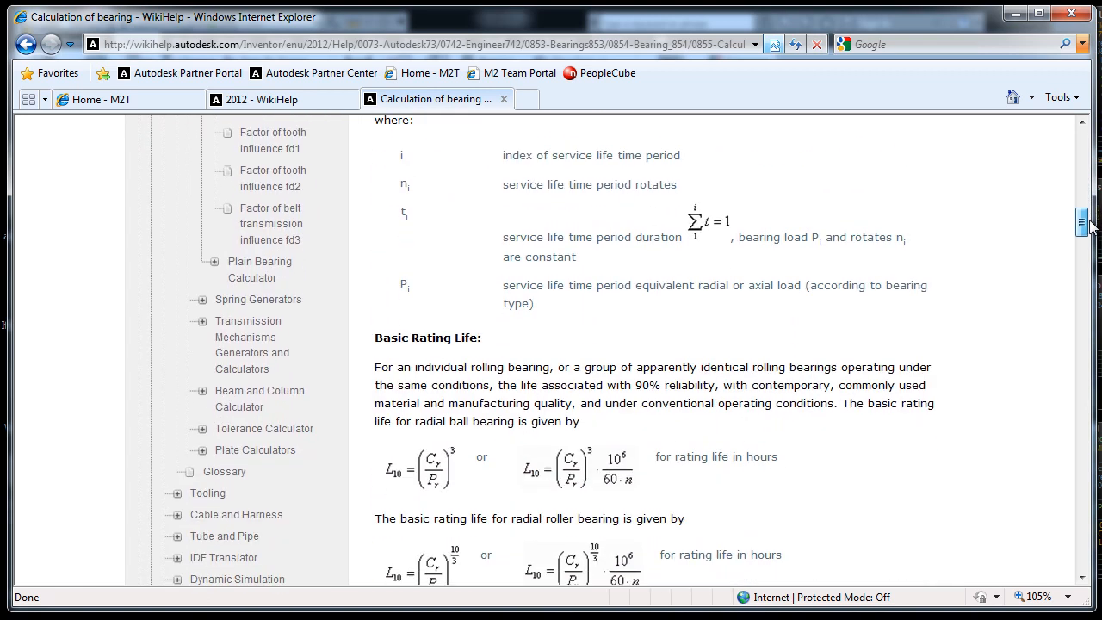
pyautogui.scroll(-3)
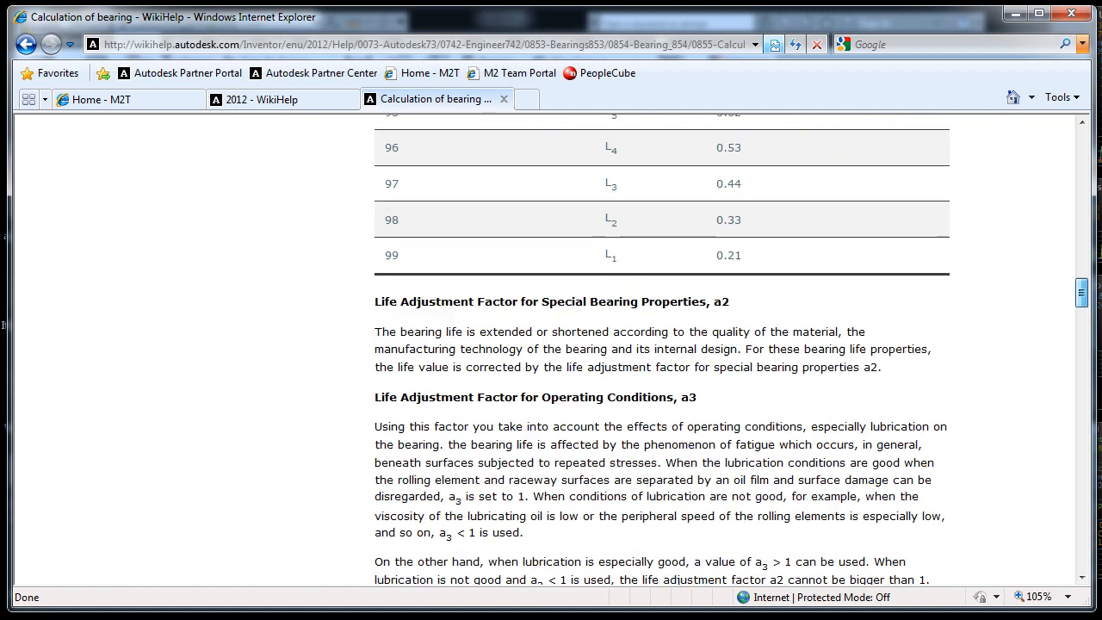
pyautogui.scroll(-3)
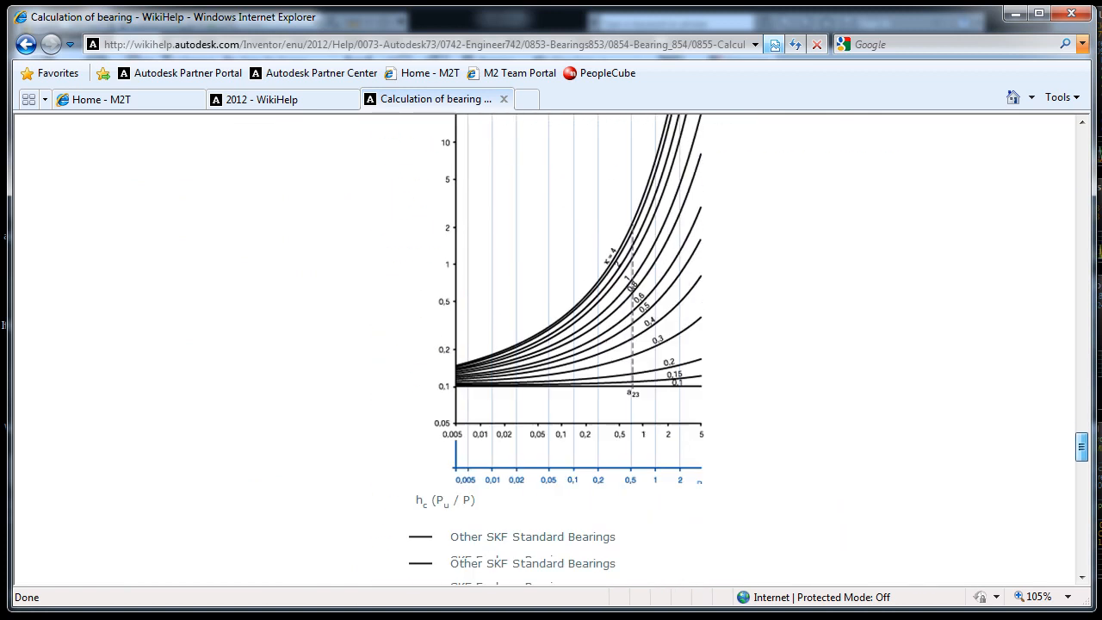
pyautogui.scroll(-3)
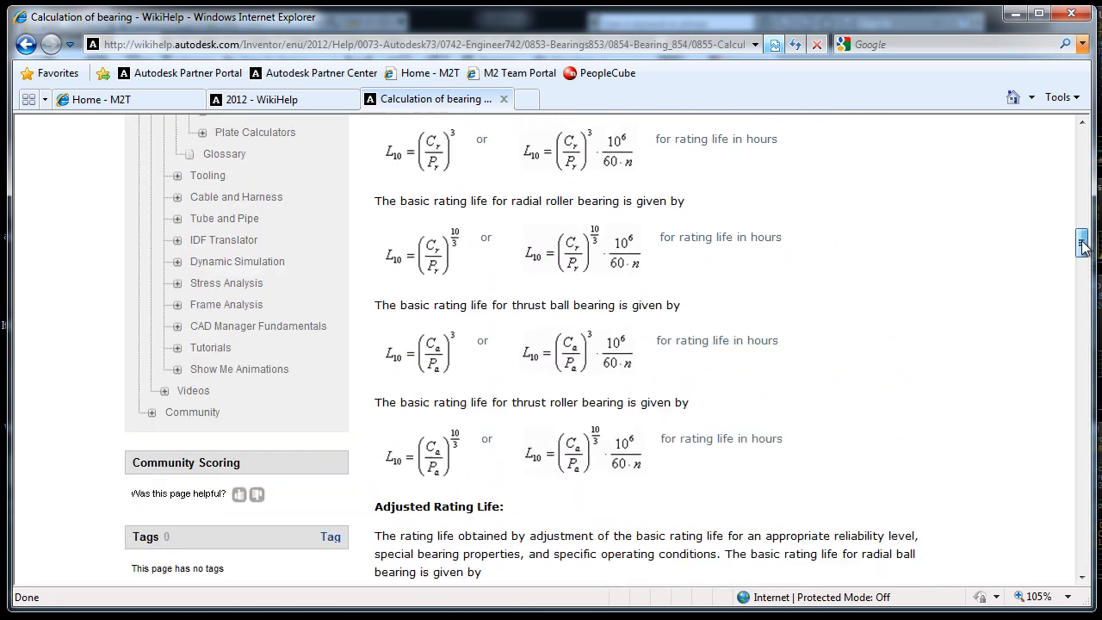
pyautogui.scroll(-3)
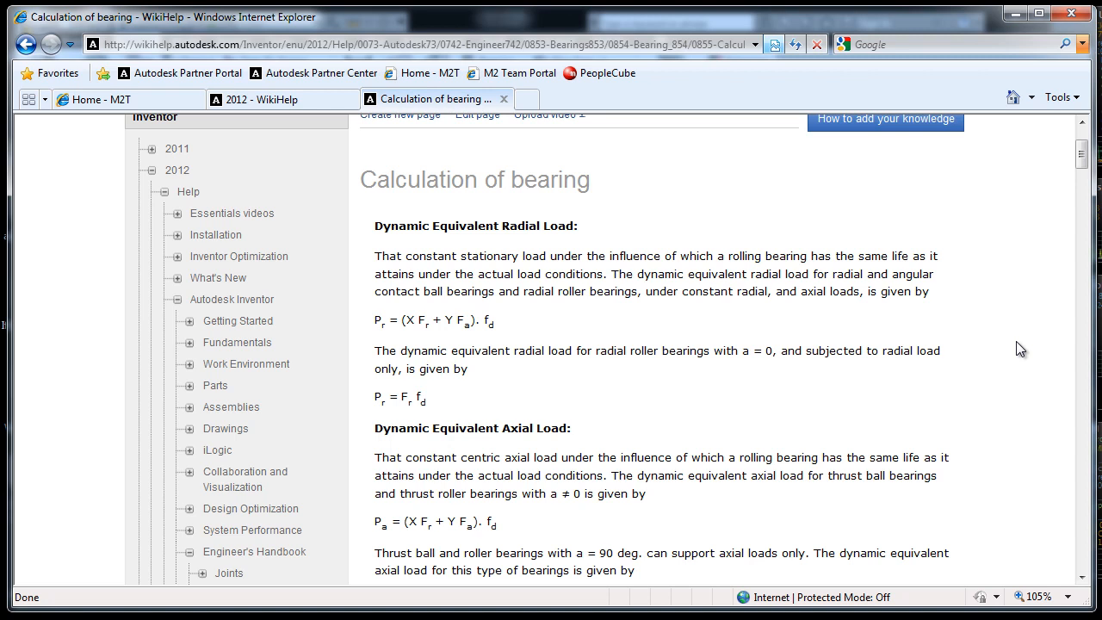
pyautogui.moveTo(751, 312)
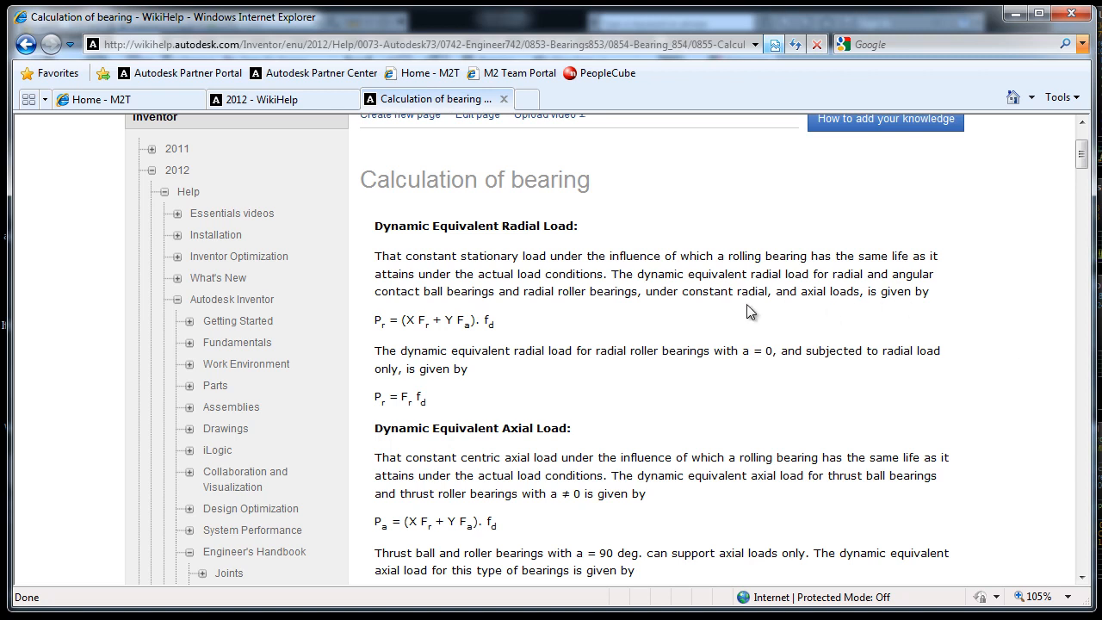